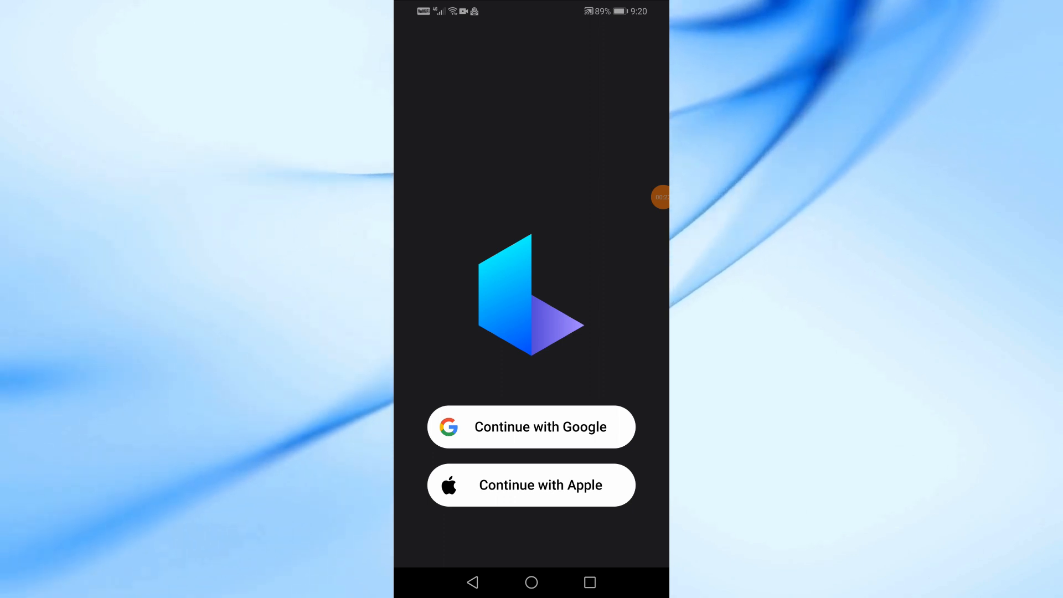
Step: Sign in to Luma AI with the chosen Google account
left_click(531, 426)
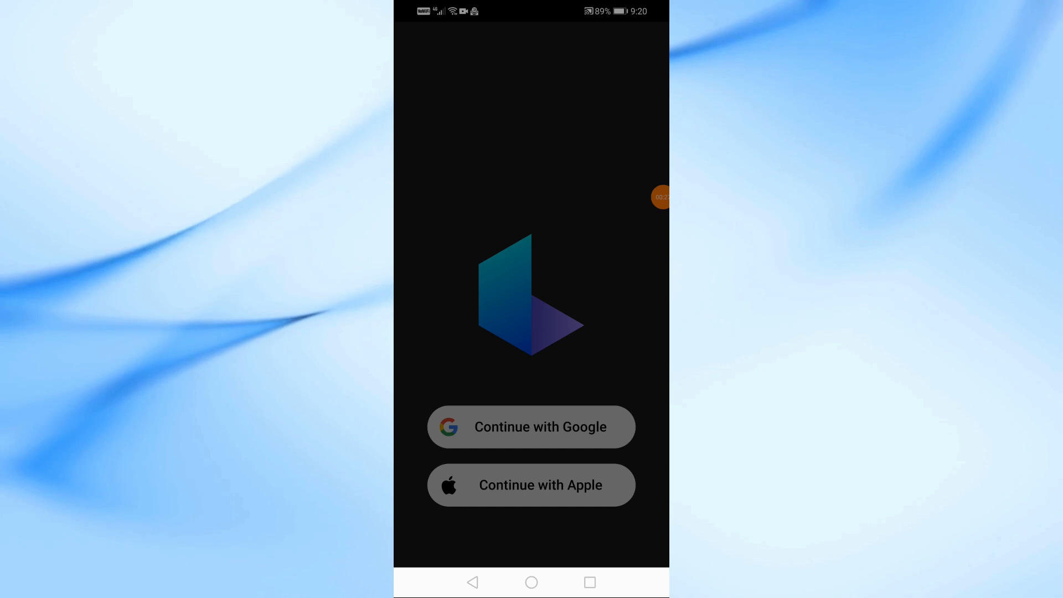
left_click(530, 426)
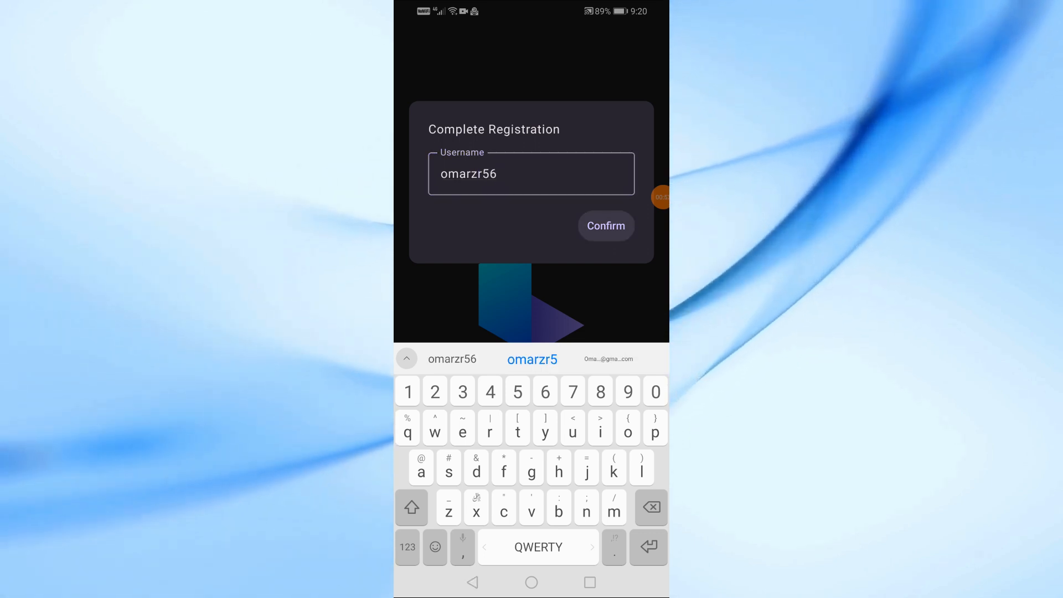
left_click(604, 226)
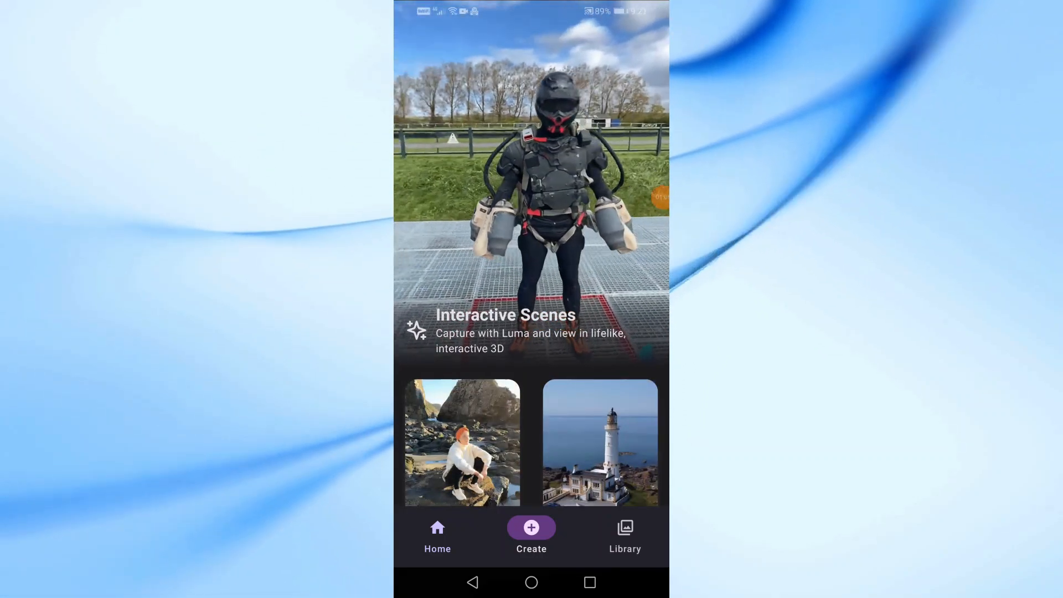
scroll("down", 3)
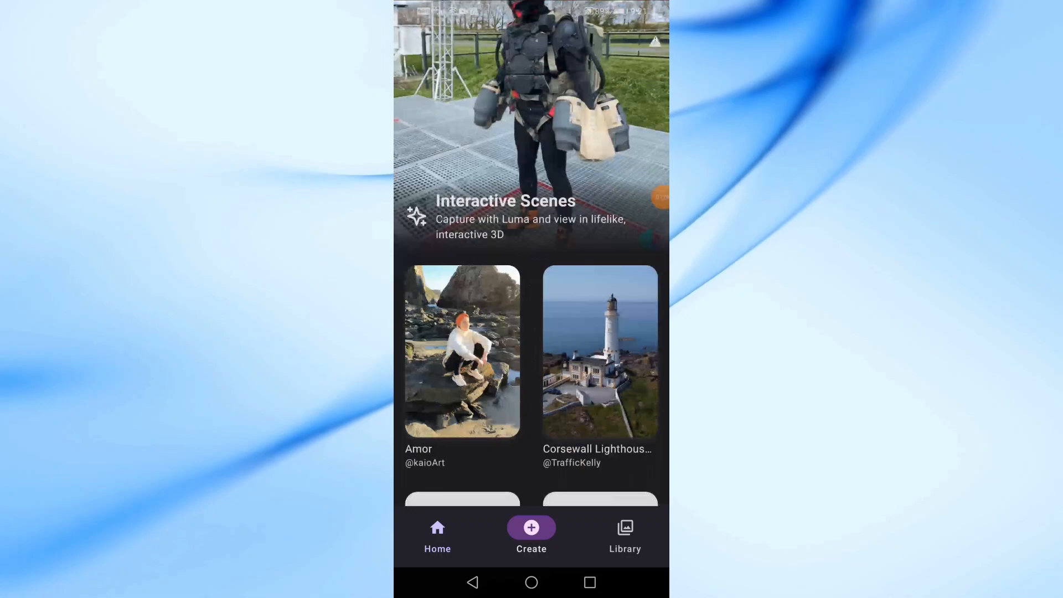
scroll("down", 3)
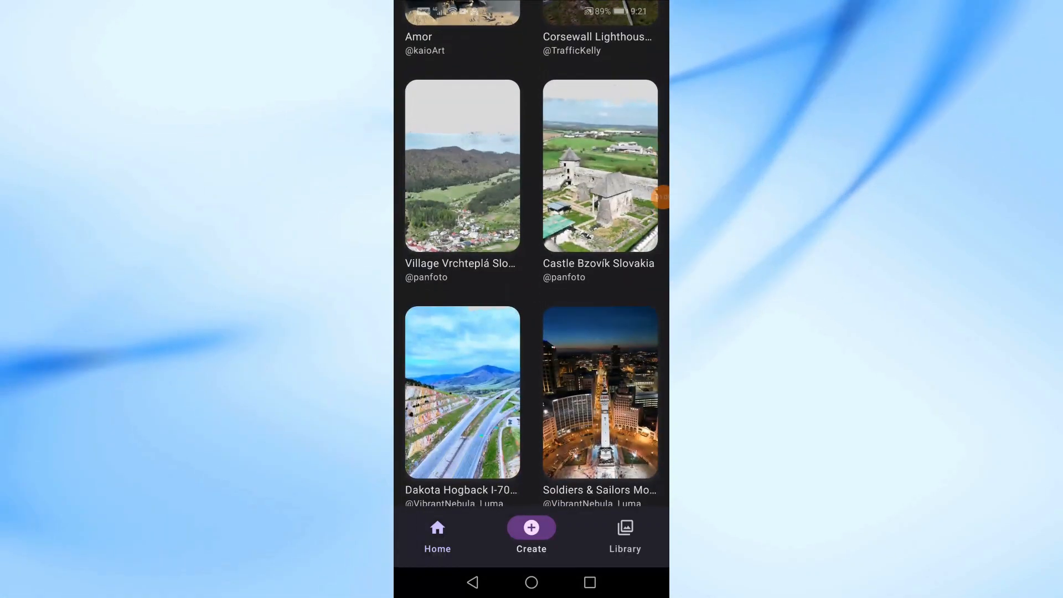
scroll("down", 3)
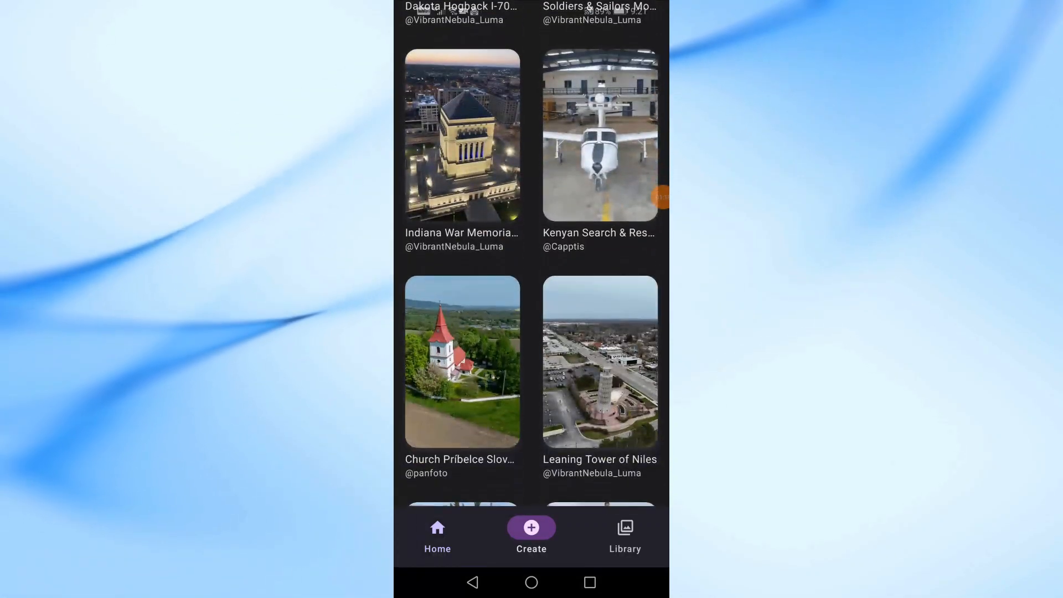
scroll("down", 3)
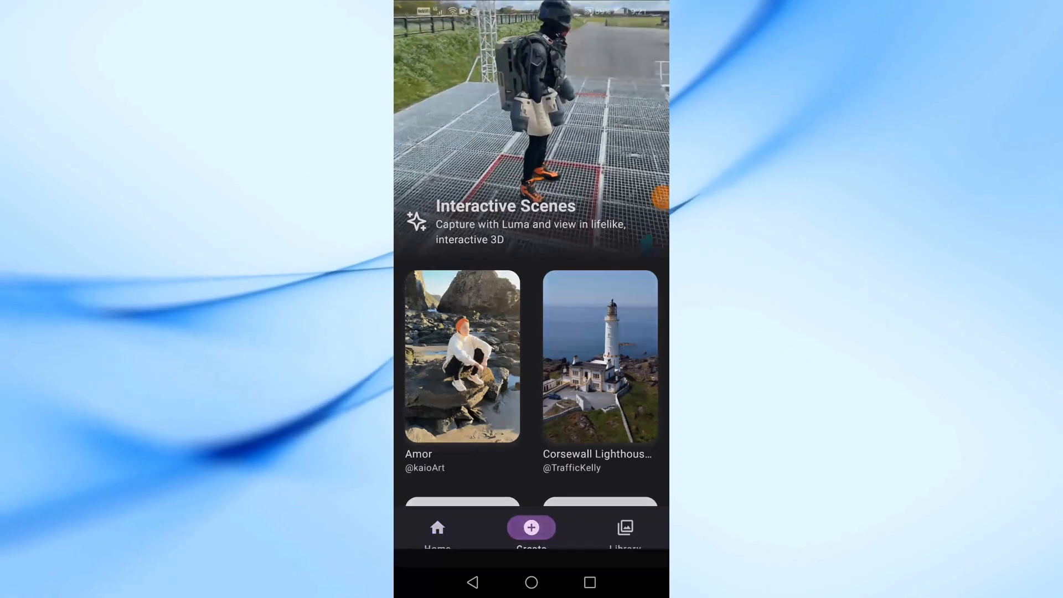
Step: Start a new capture, page through the tutorial tips, and begin capturing
left_click(530, 527)
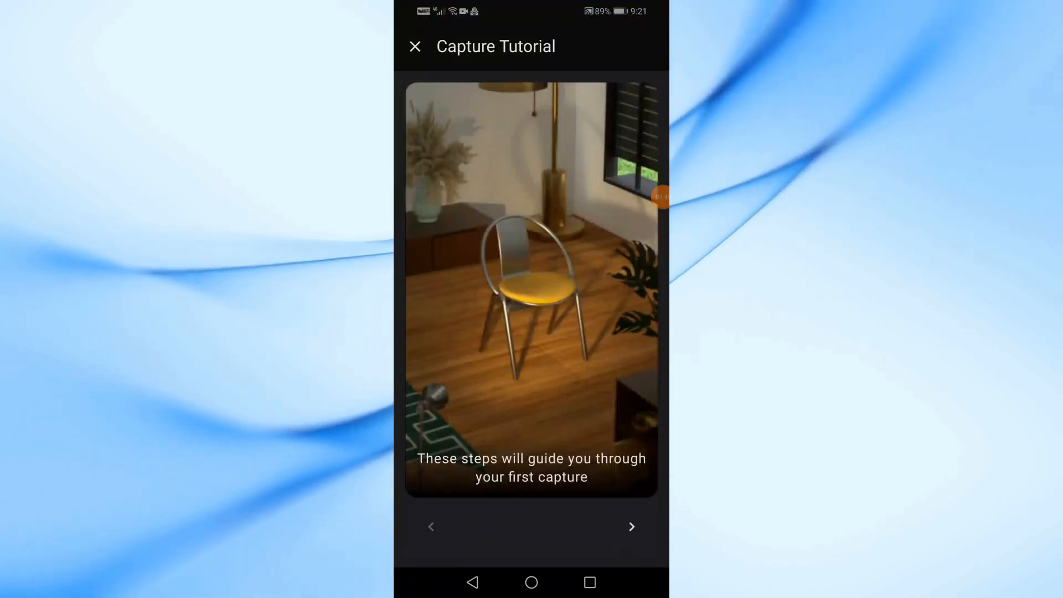
left_click(630, 526)
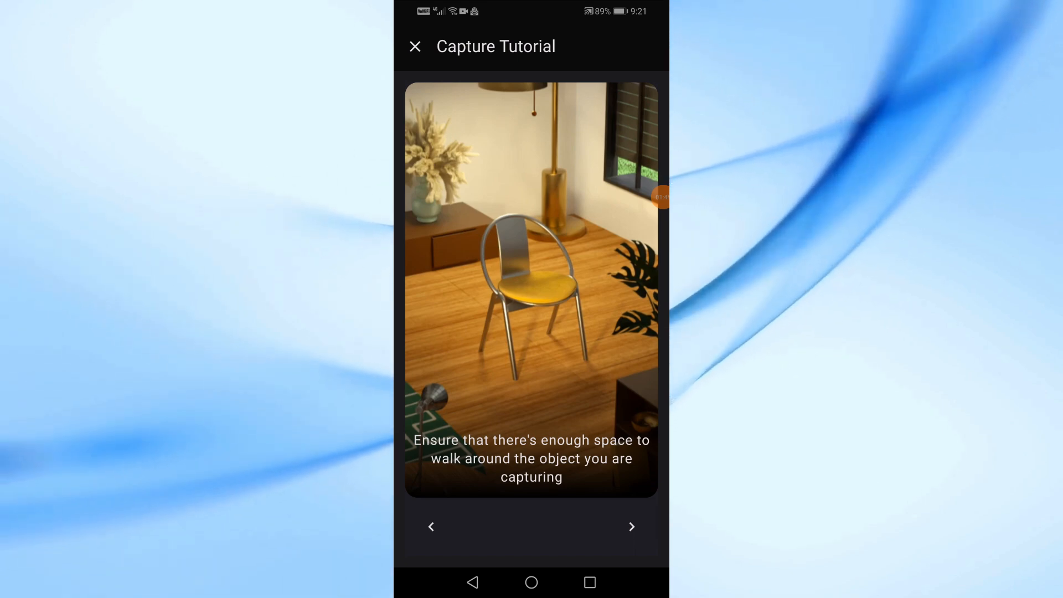
left_click(631, 527)
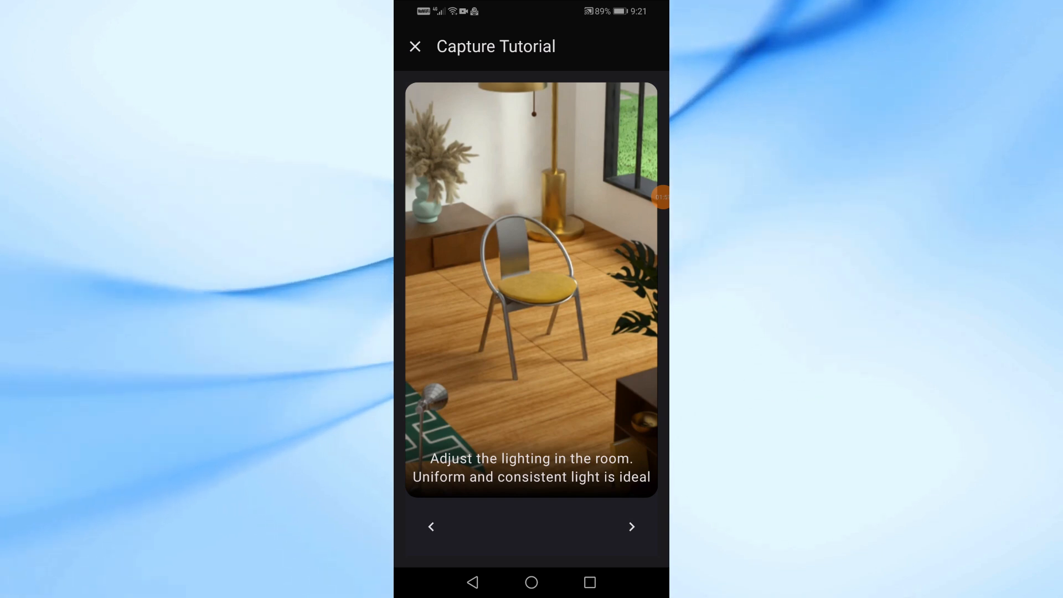
left_click(631, 527)
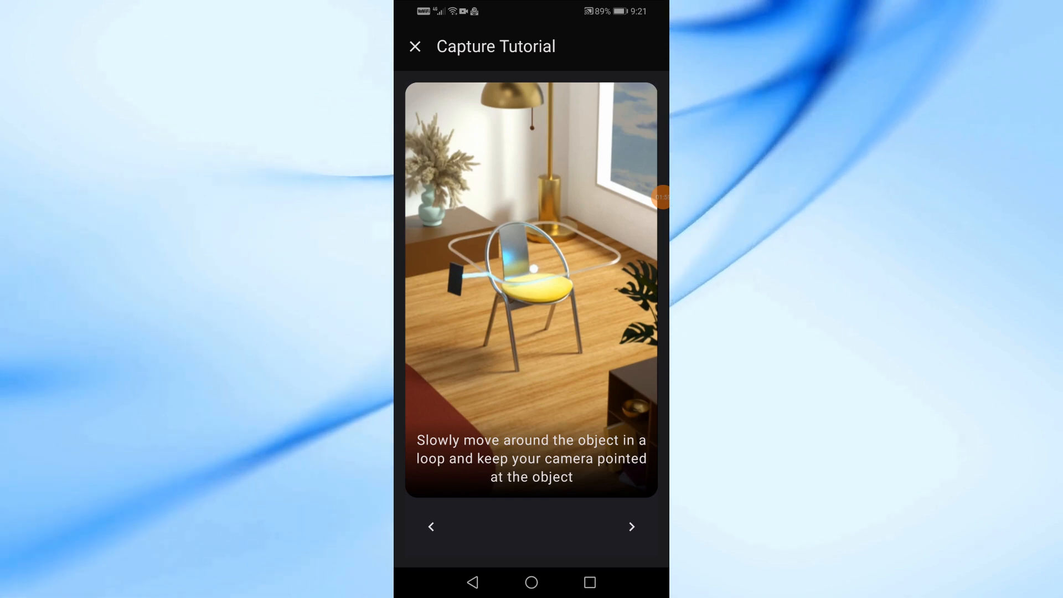
left_click(629, 527)
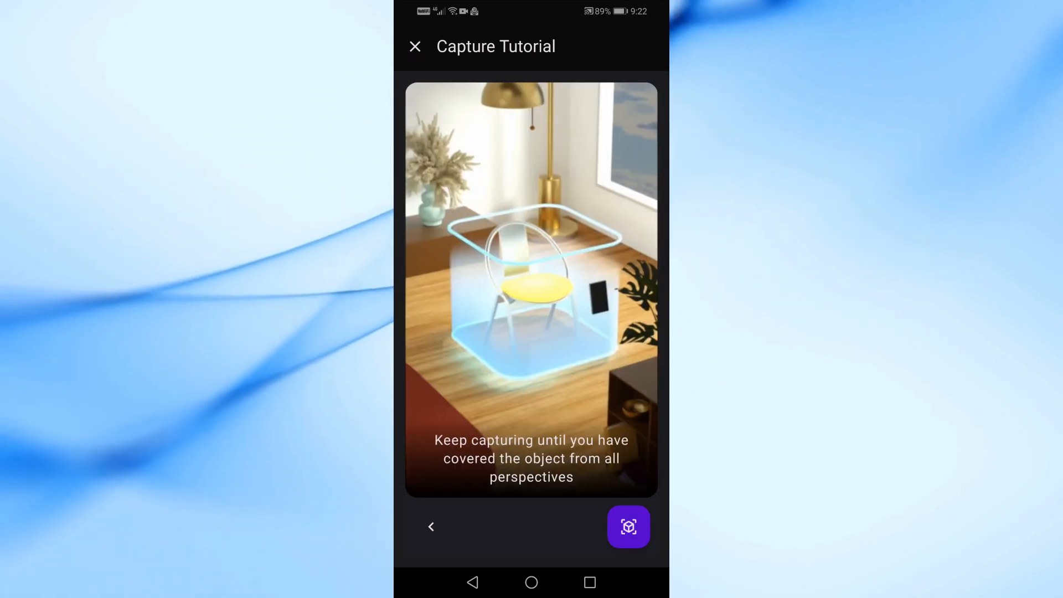
left_click(627, 526)
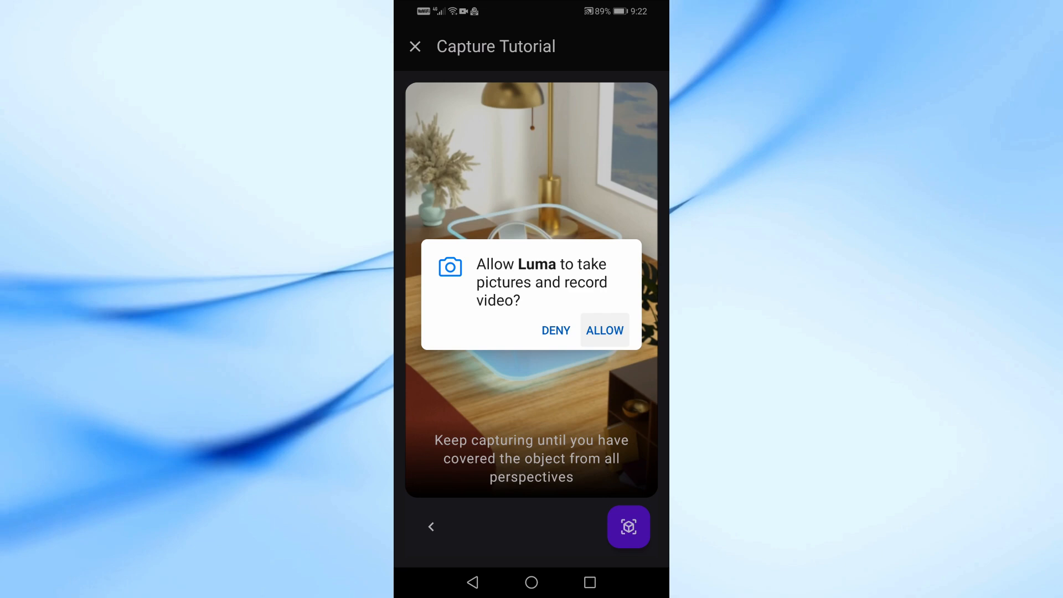
Step: Allow camera access, mark the mouse on the desk, and finish the scan
left_click(603, 330)
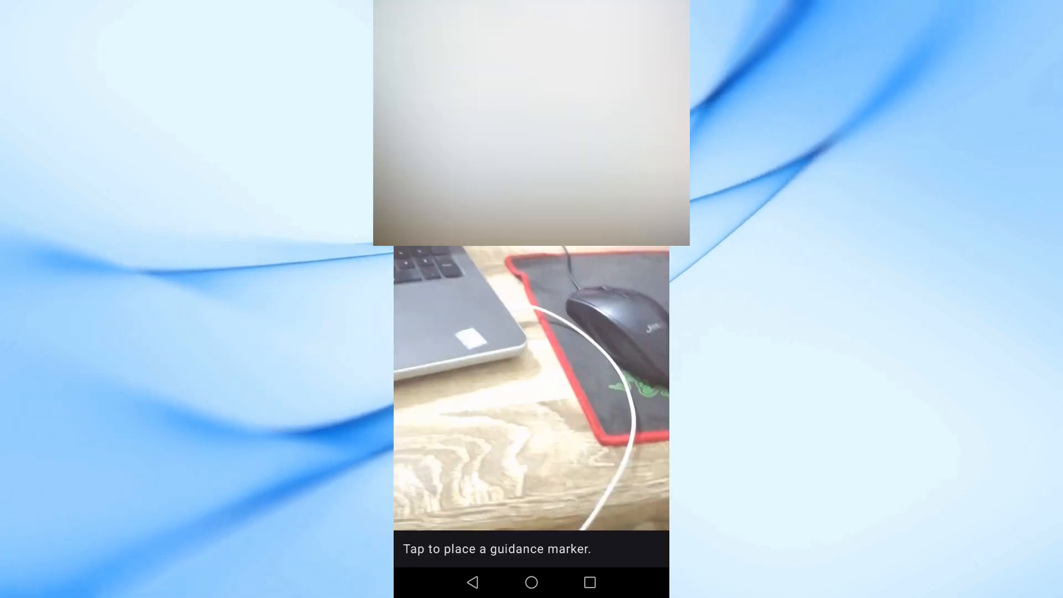
left_click(531, 393)
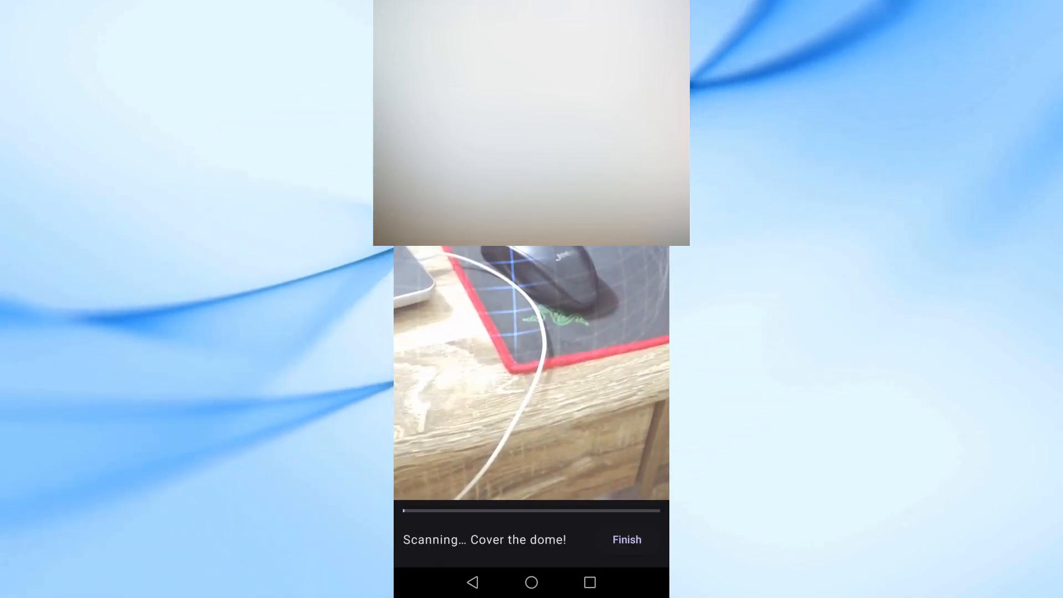
left_click(626, 540)
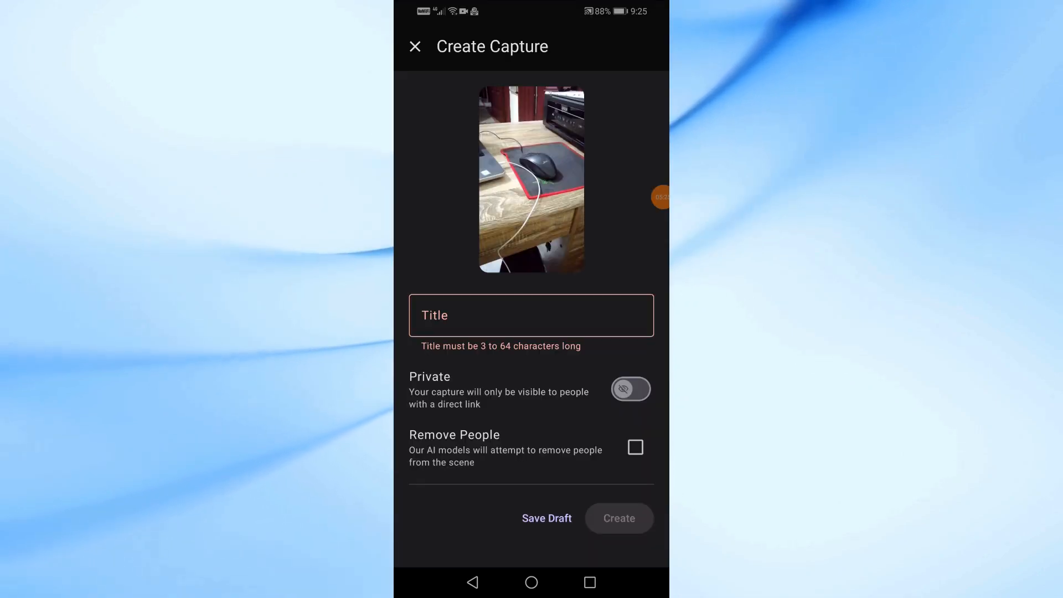
Step: Title the desk scan 'Test' and create the capture
left_click(531, 314)
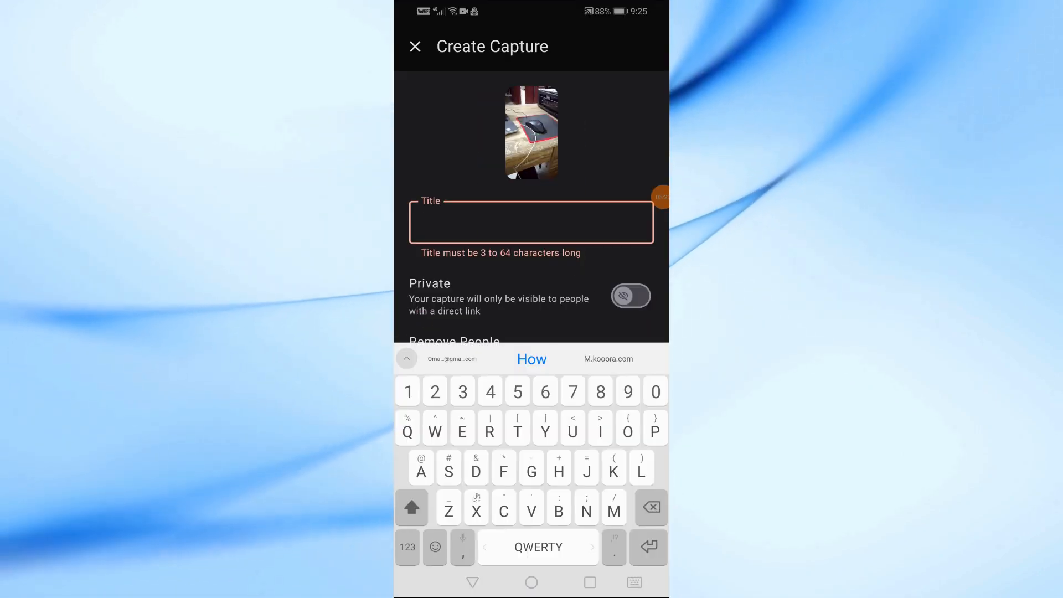
type("Test")
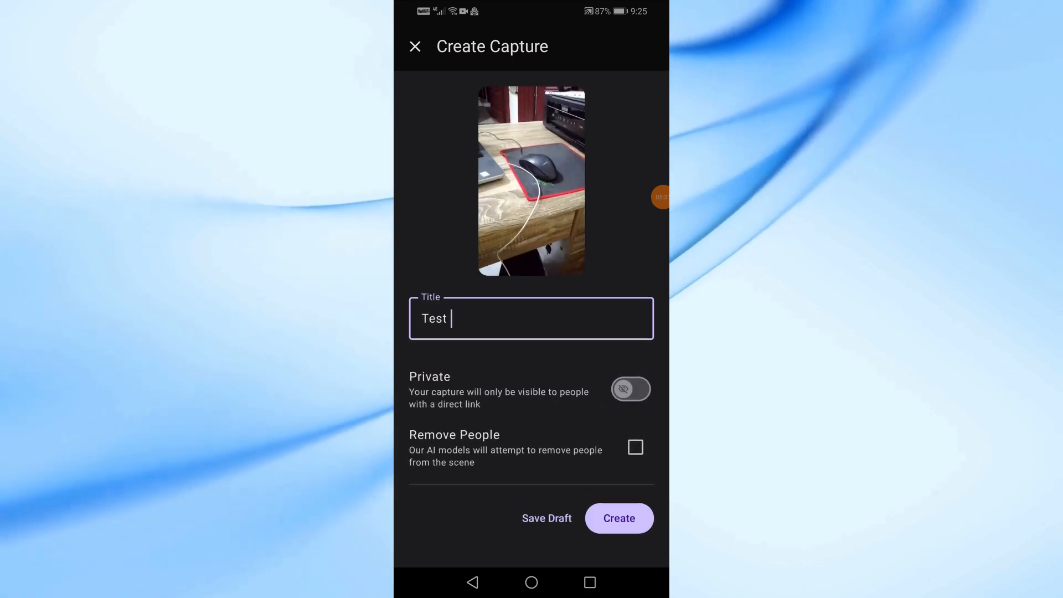
left_click(618, 518)
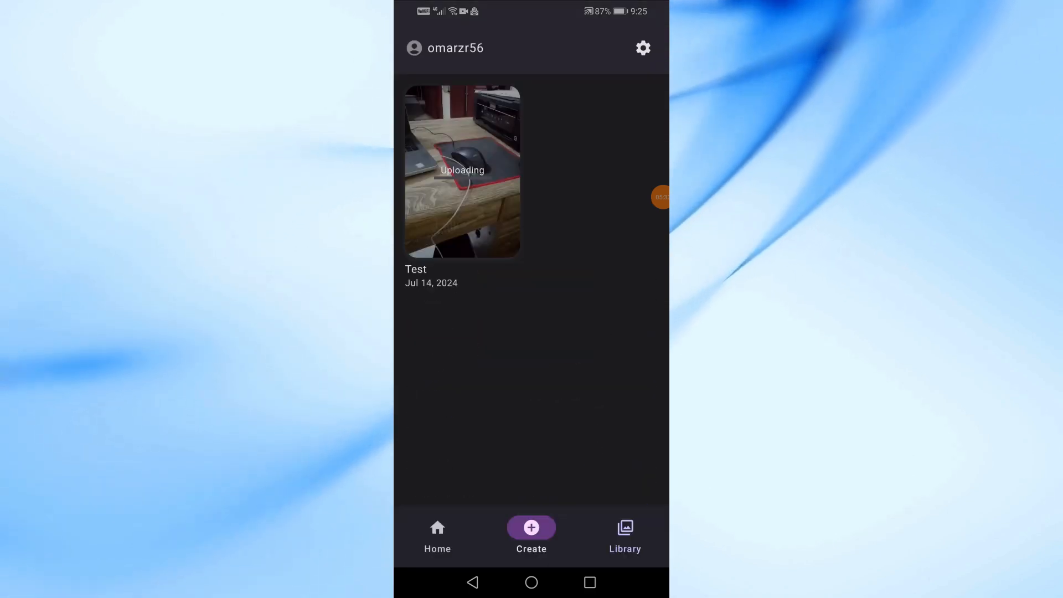